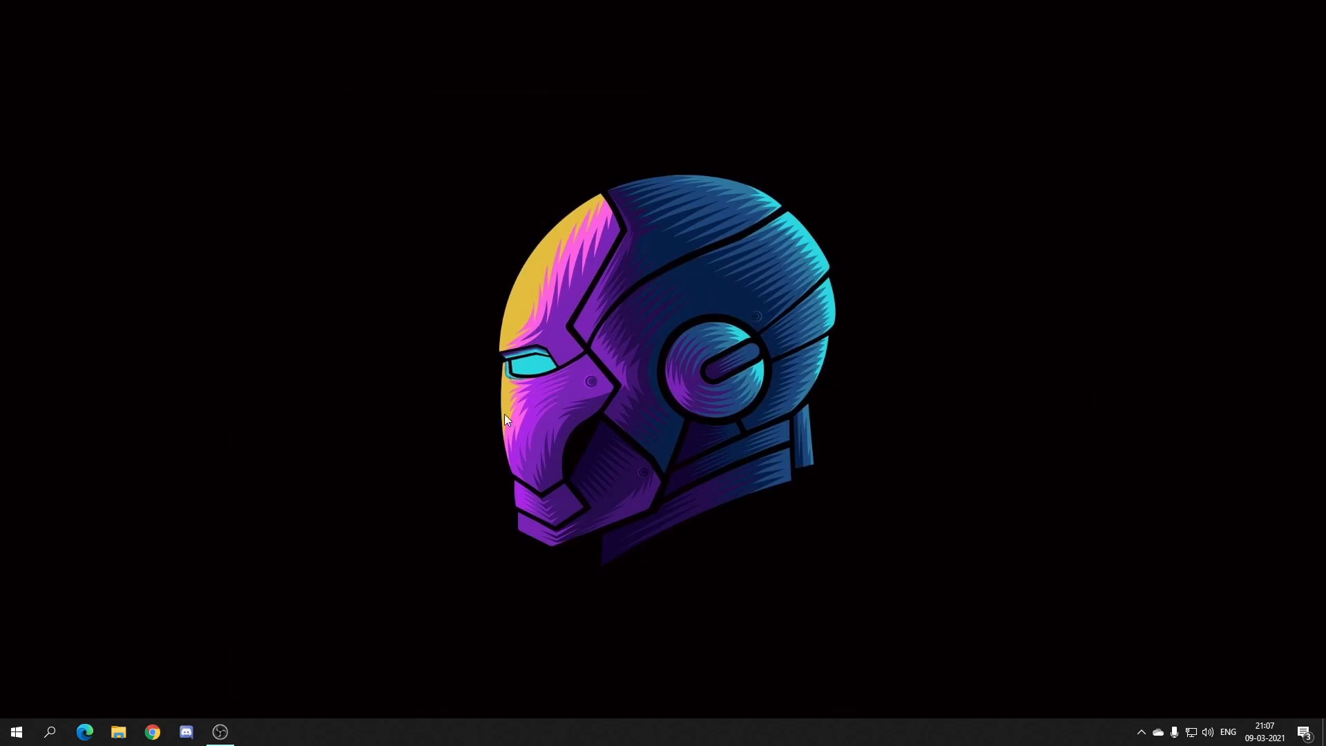
Start the Launcher application from D:\Games\GTAV\Launcher in File Explorer
click(119, 732)
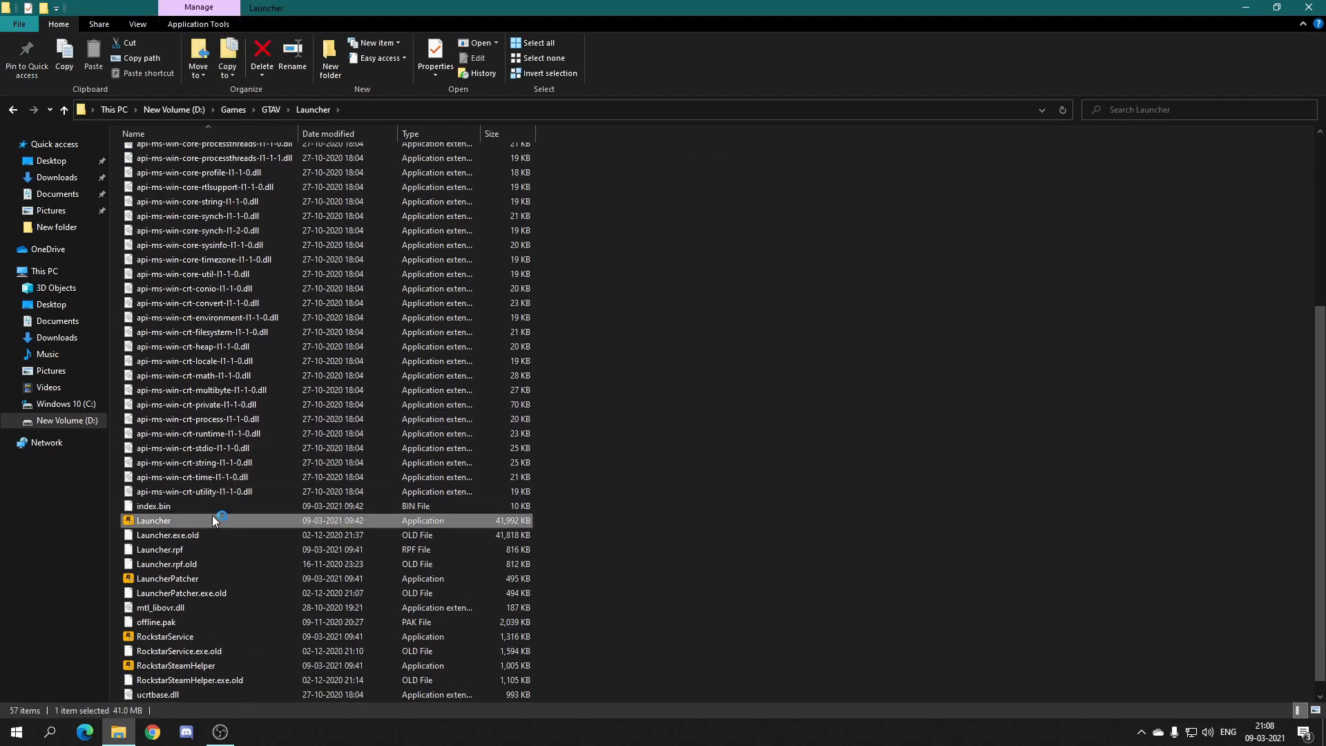
double_click(154, 519)
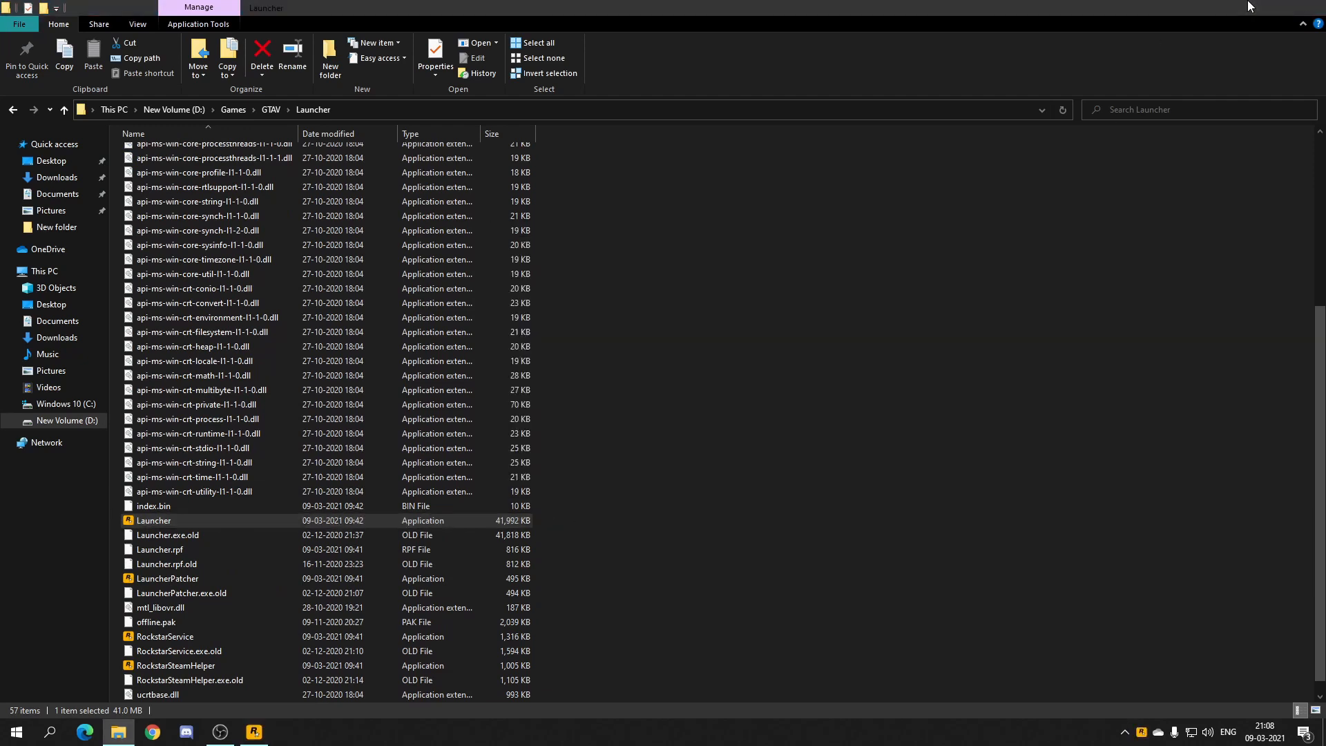
Quit the Rockstar Games Launcher after its offline sign-in failure
double_click(153, 519)
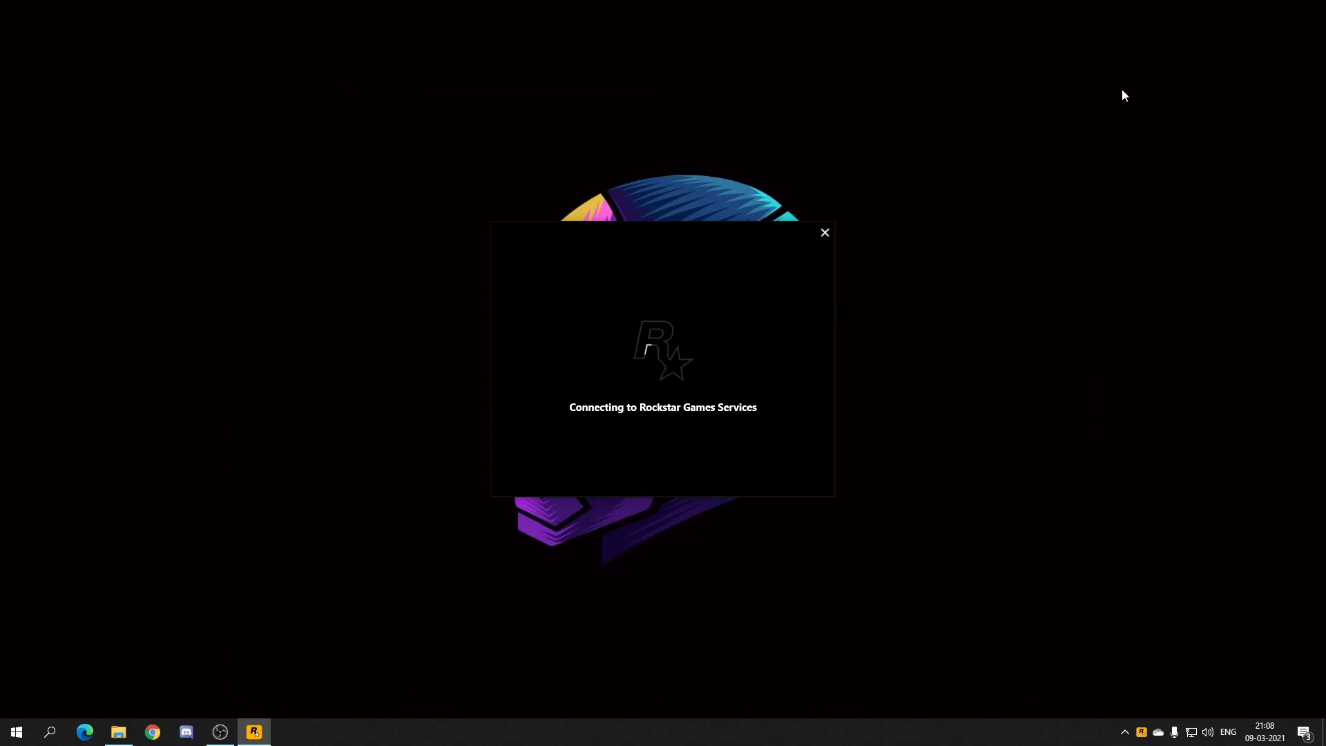
mouse_move(931, 212)
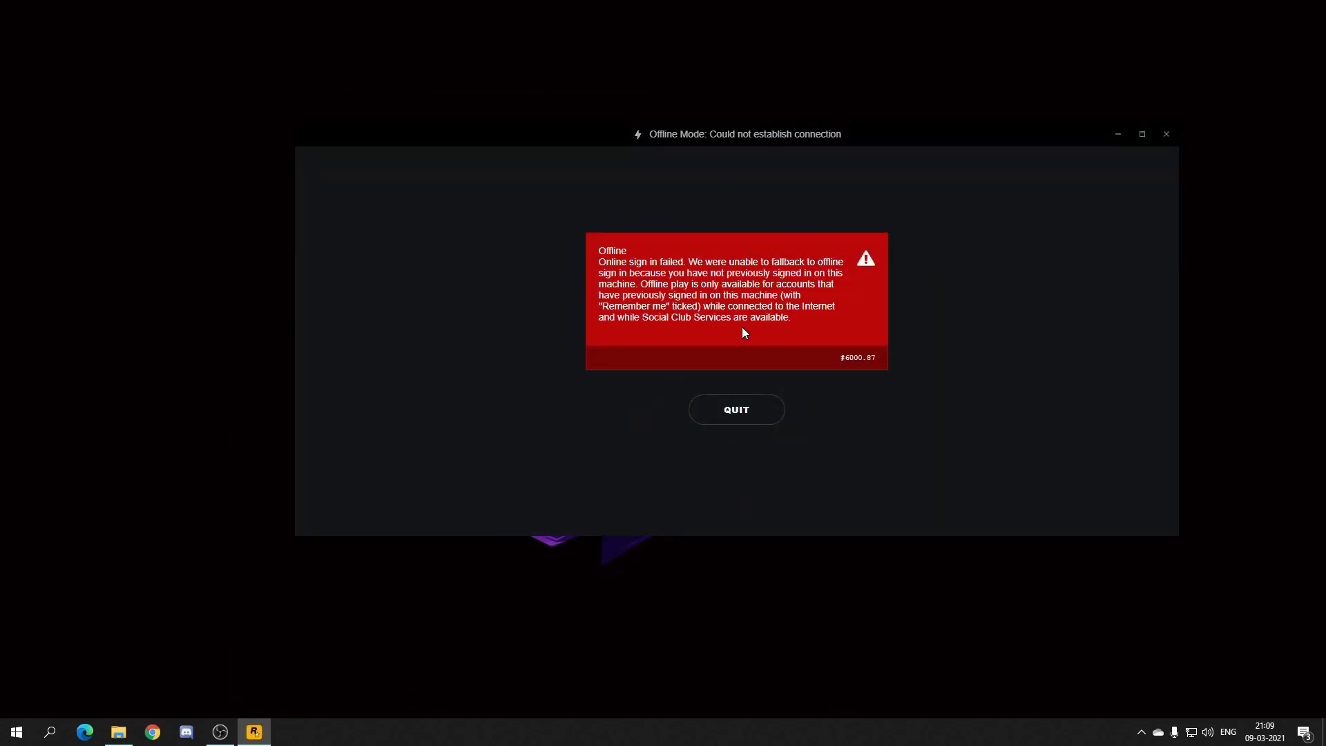
click(736, 409)
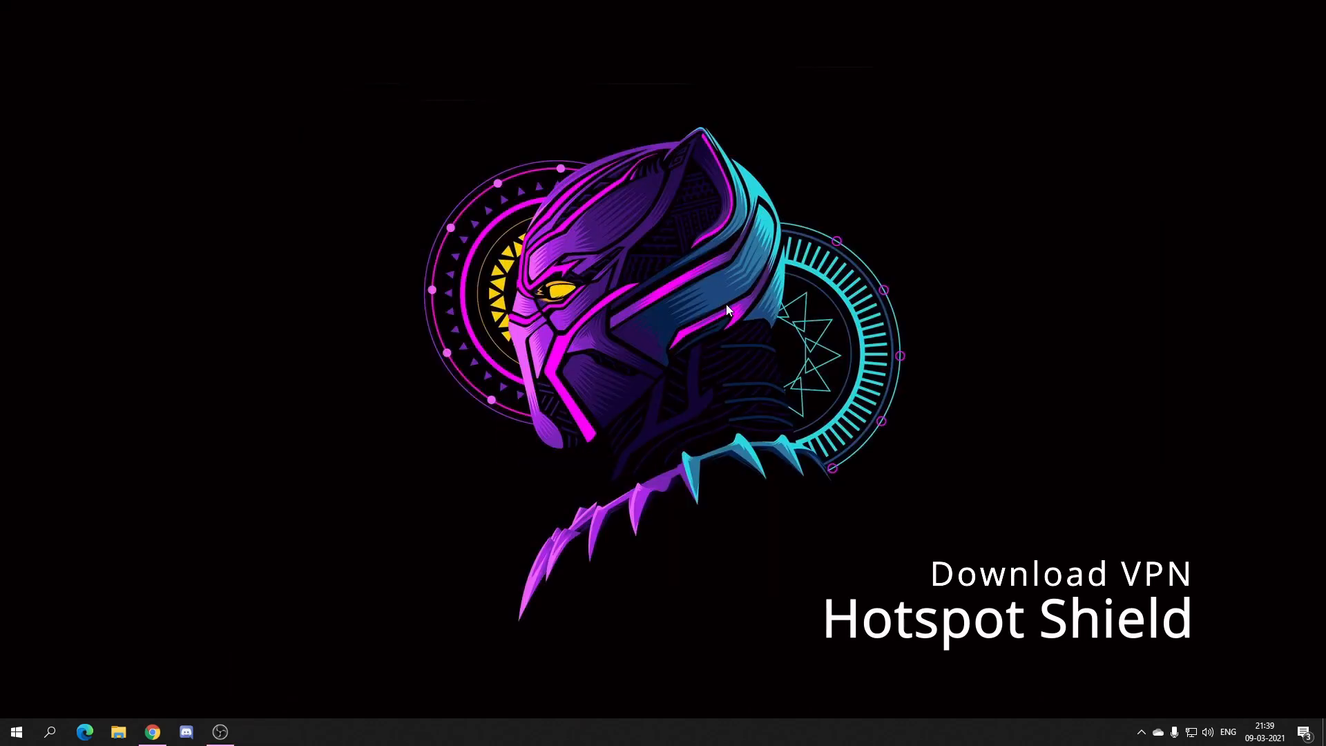
Download the Hotspot Shield installer from hotspotshield.com in Chrome and launch it
click(152, 732)
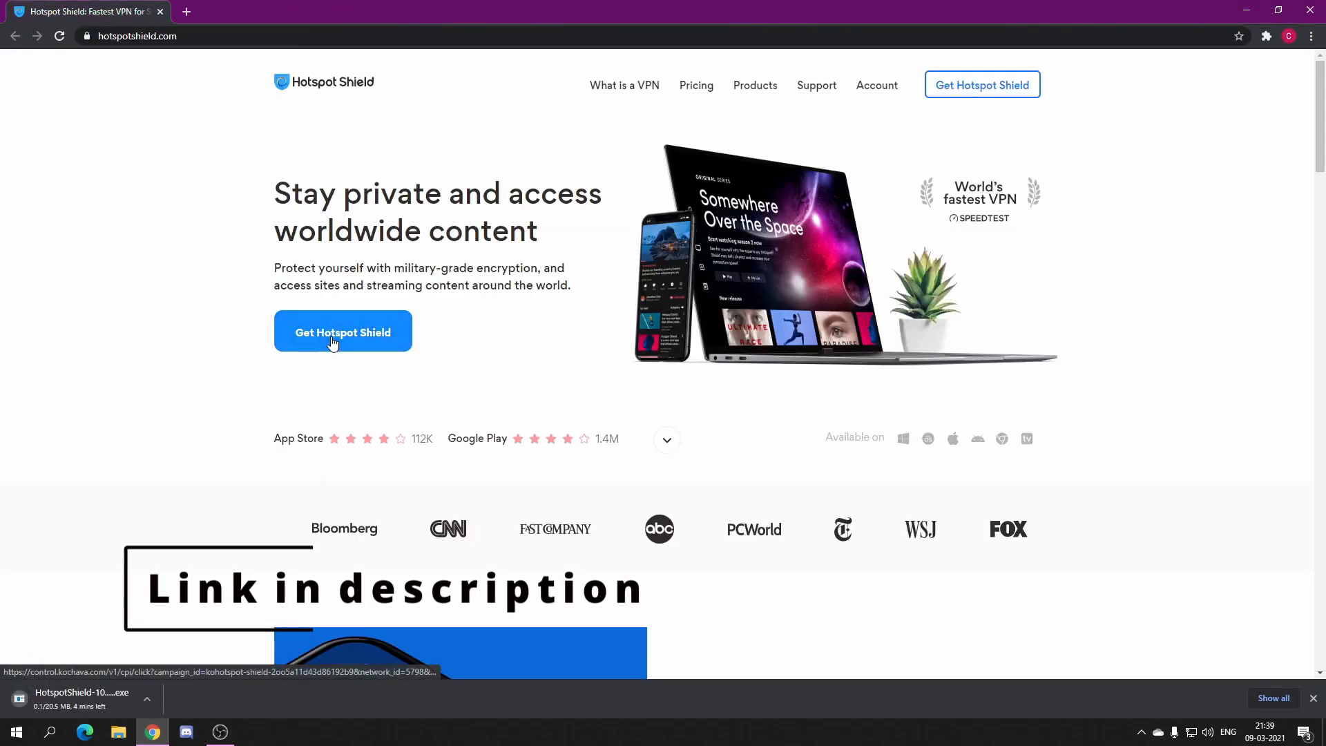
click(343, 331)
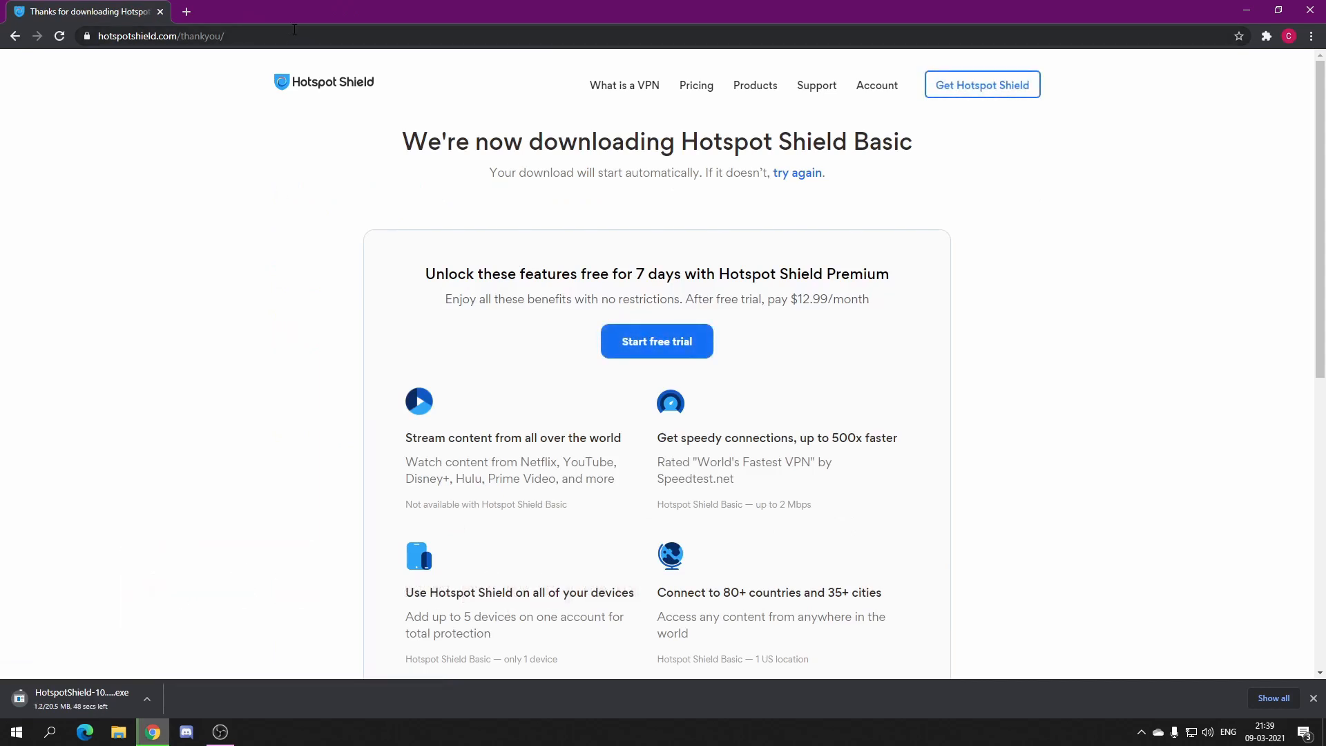
mouse_move(71, 594)
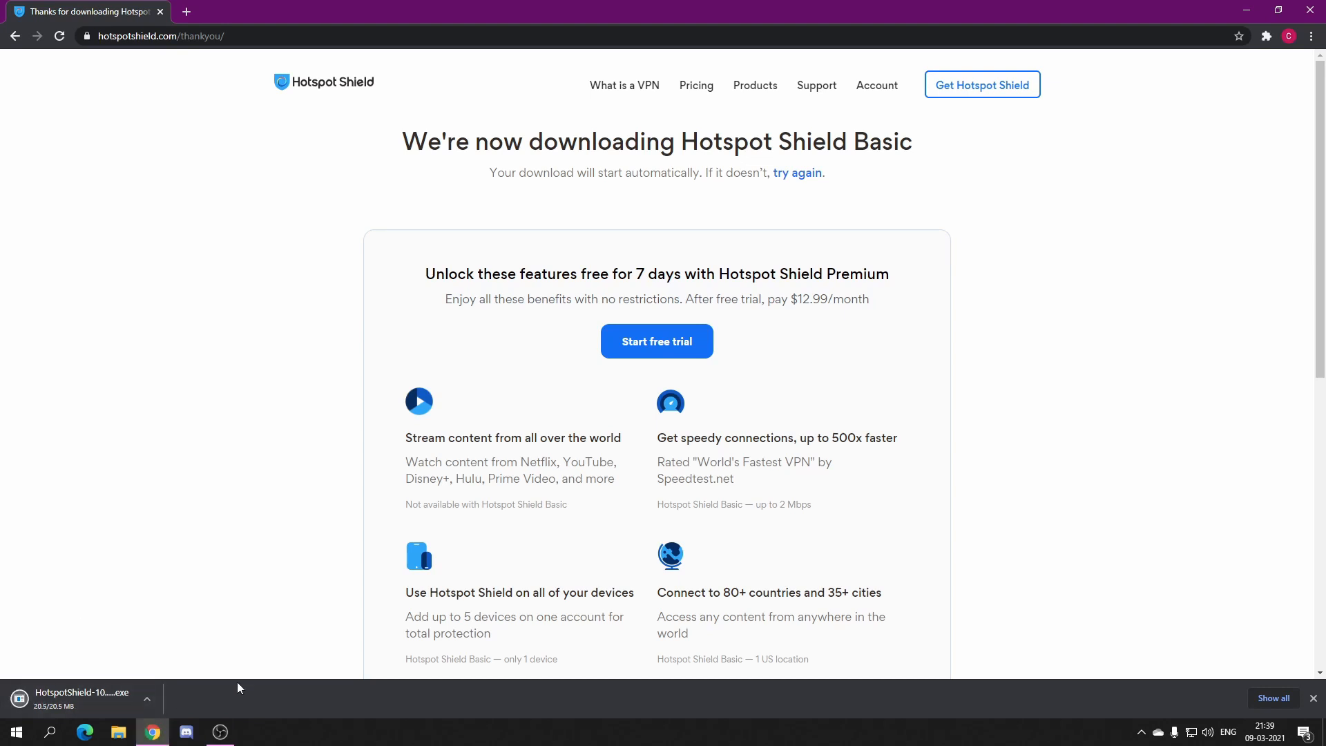
click(82, 692)
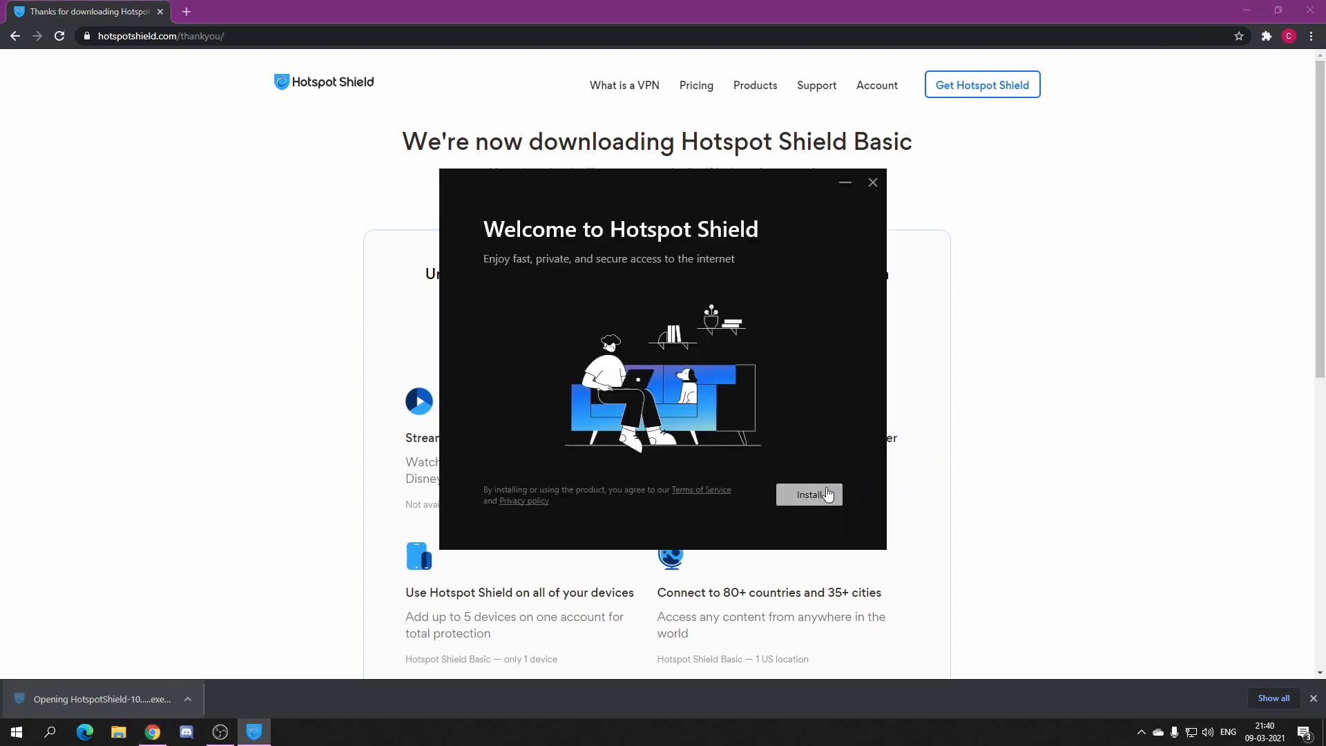
Begin the Hotspot Shield installation from its welcome window
click(873, 183)
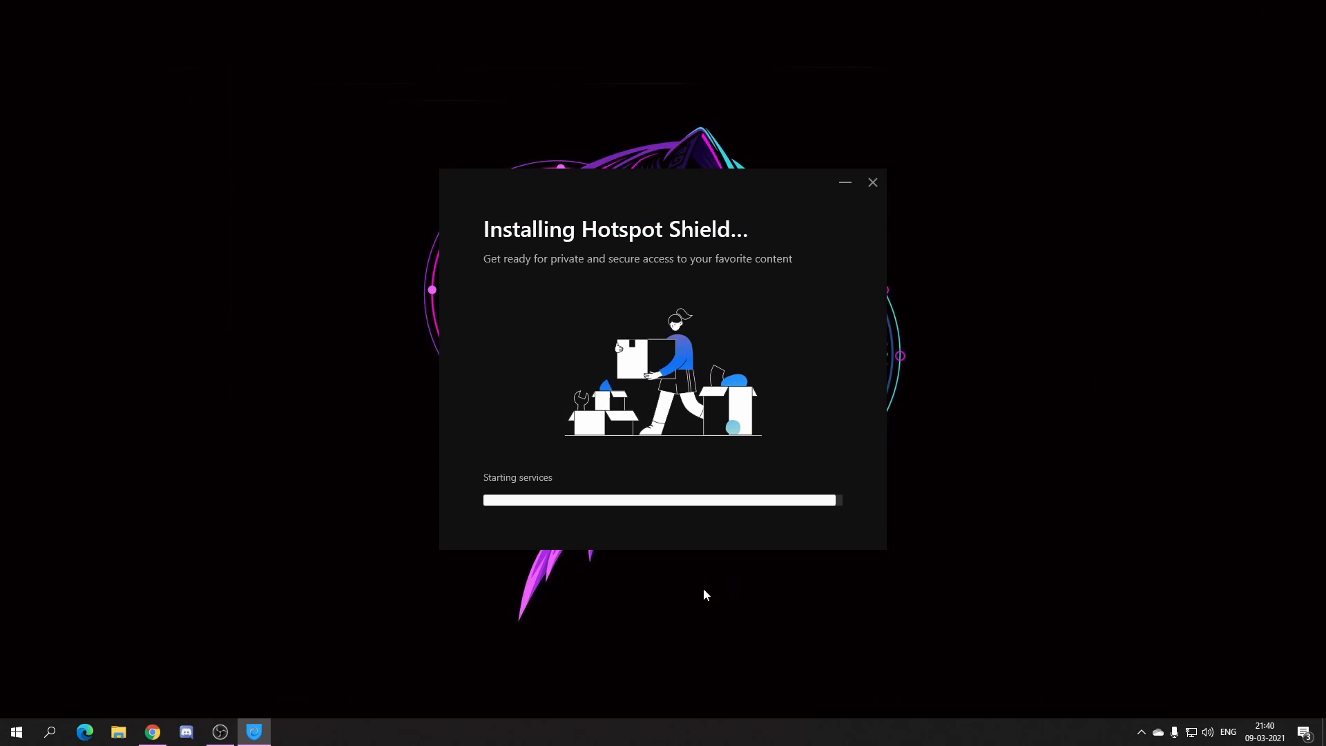
mouse_move(713, 603)
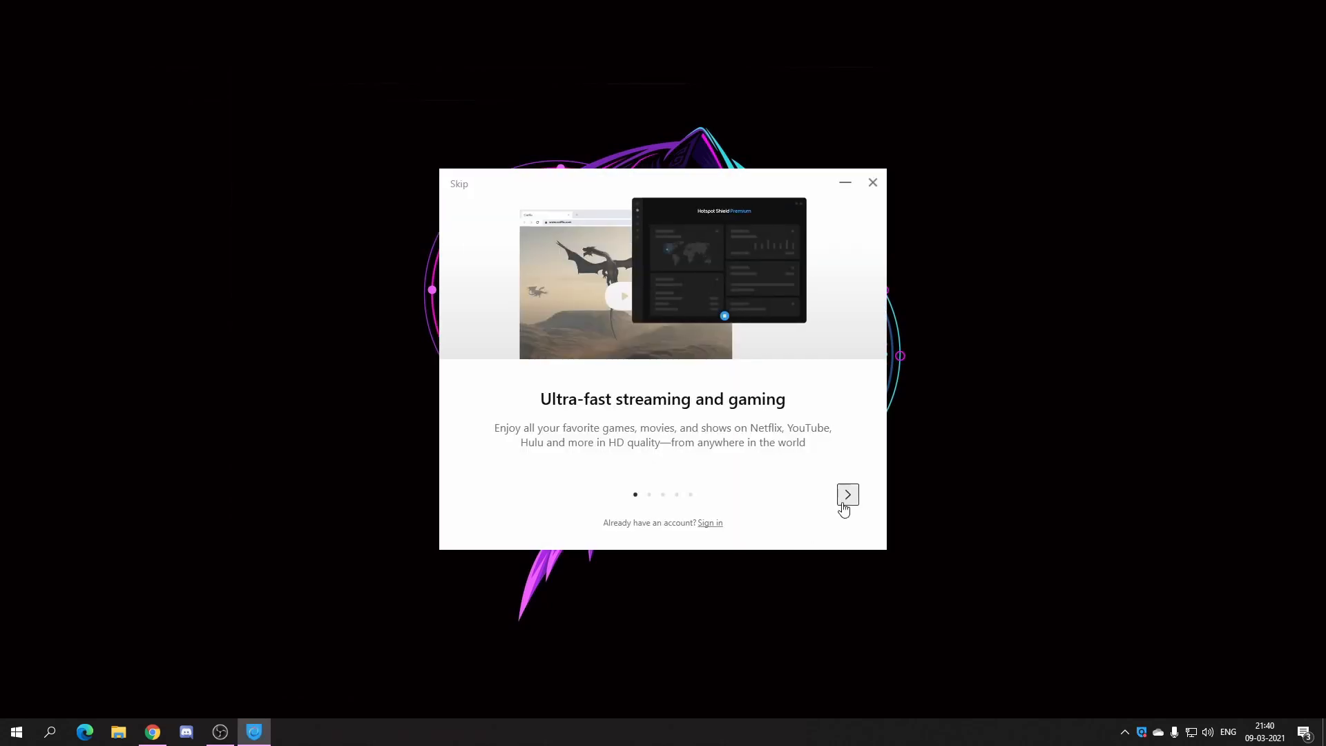
Step through and finish the Hotspot Shield introductory tour
click(848, 494)
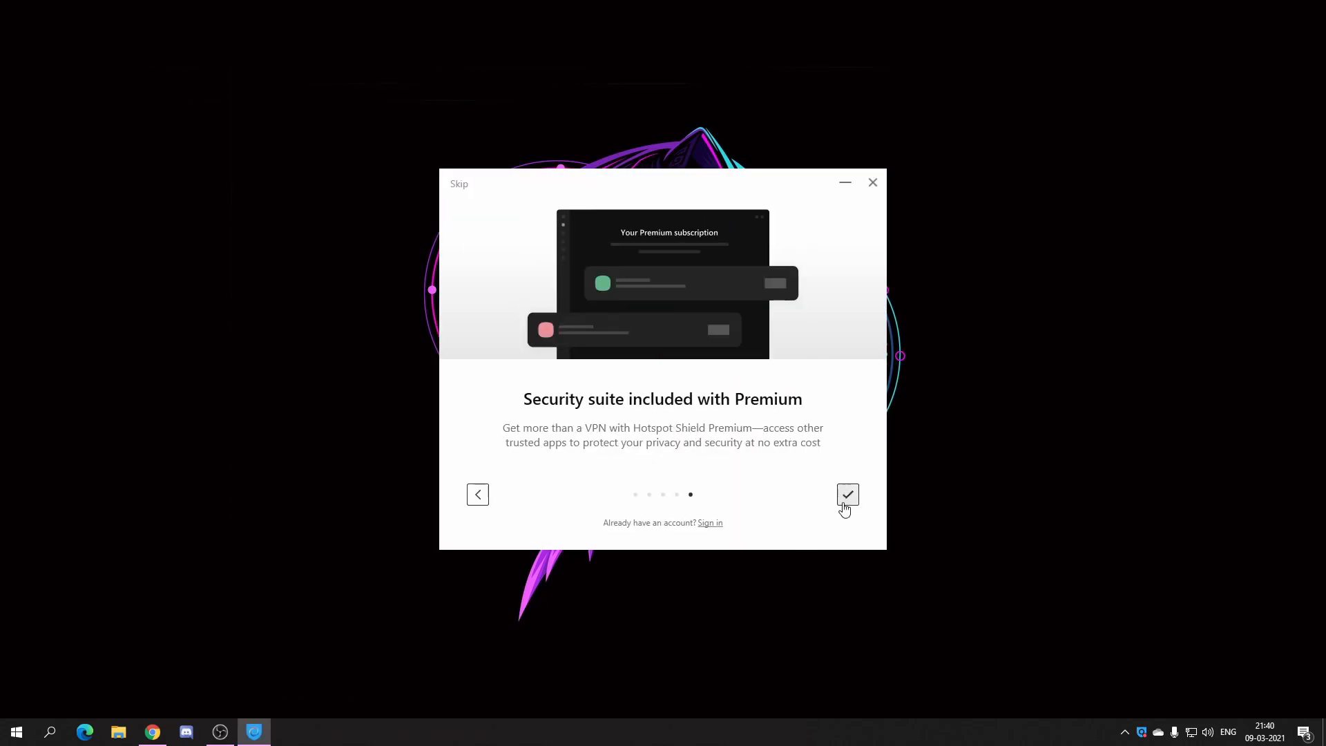
click(848, 495)
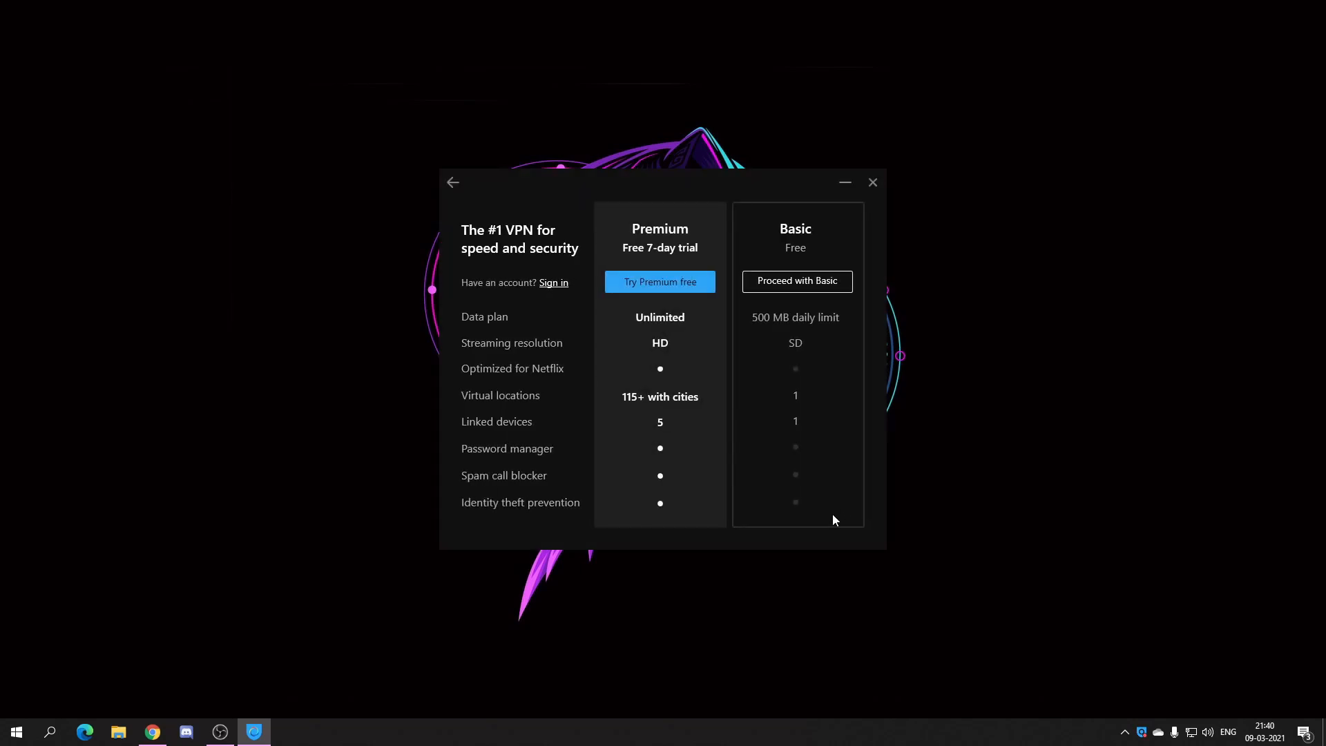
click(873, 182)
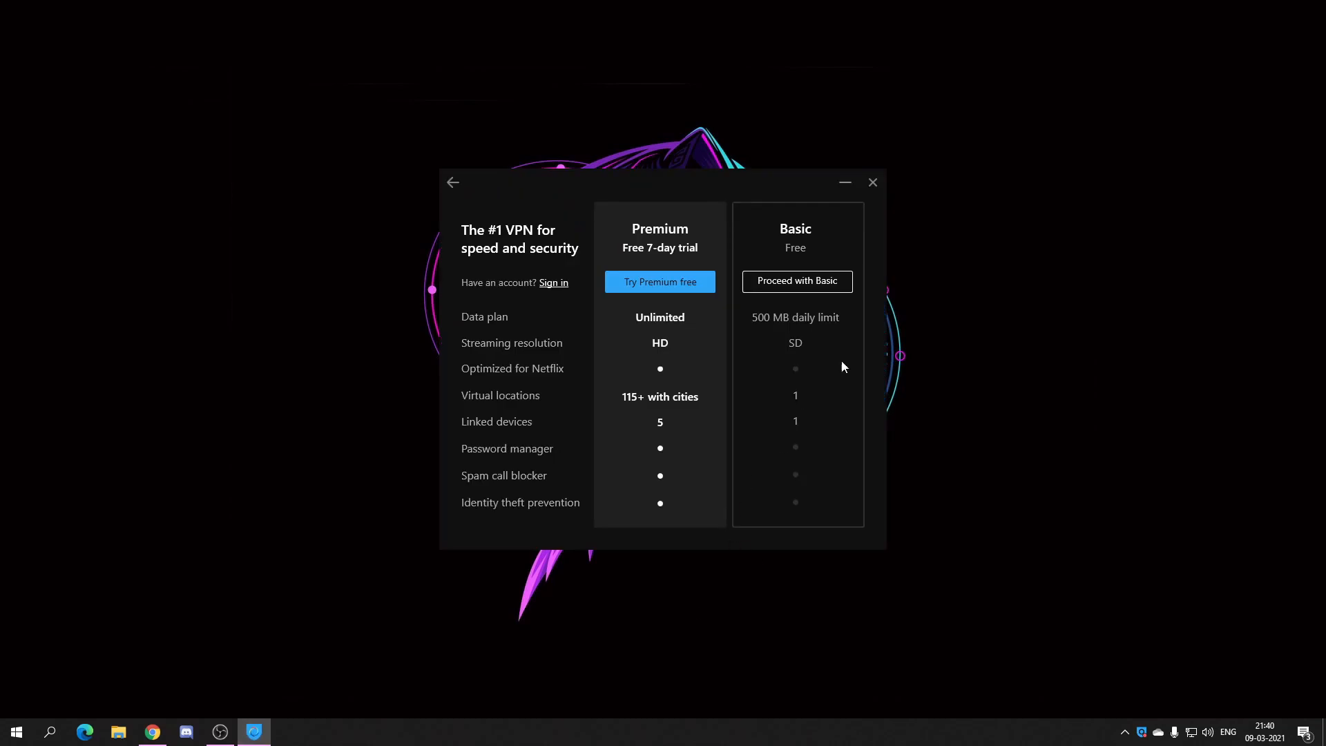
mouse_move(502, 322)
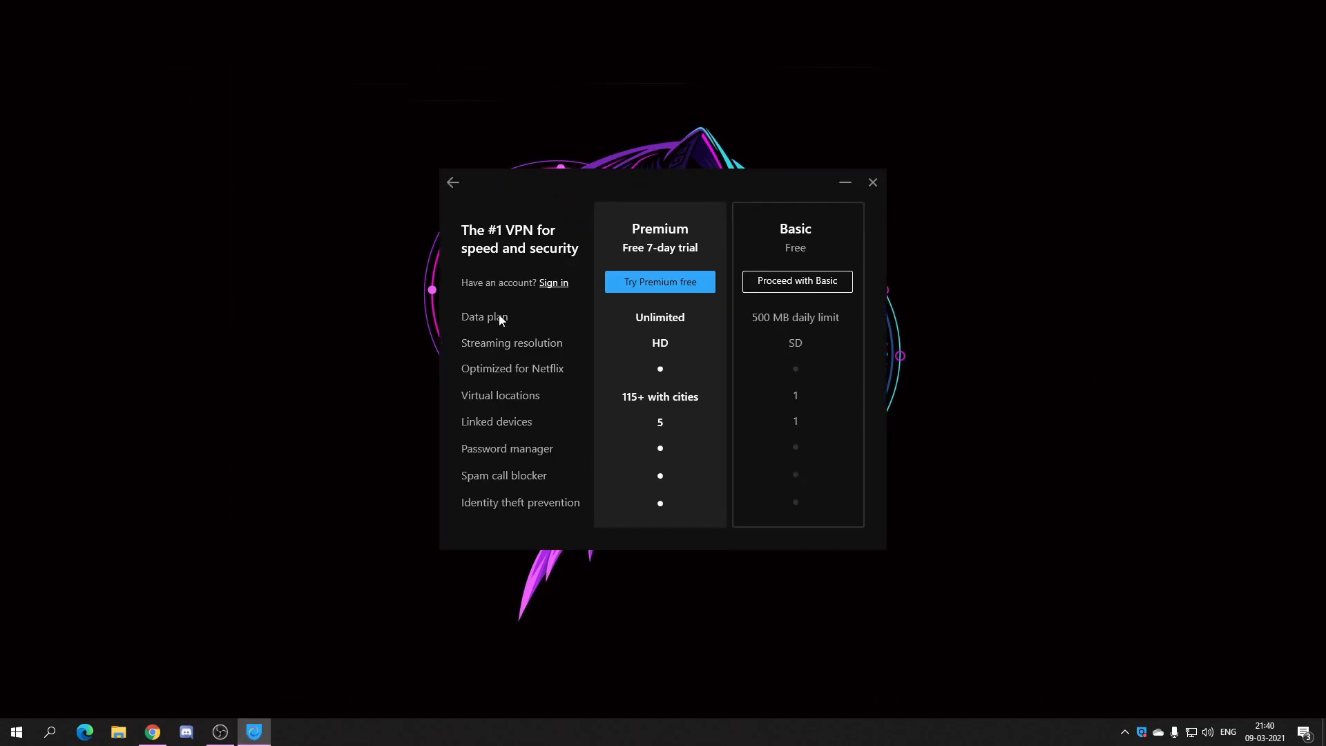
mouse_move(780, 327)
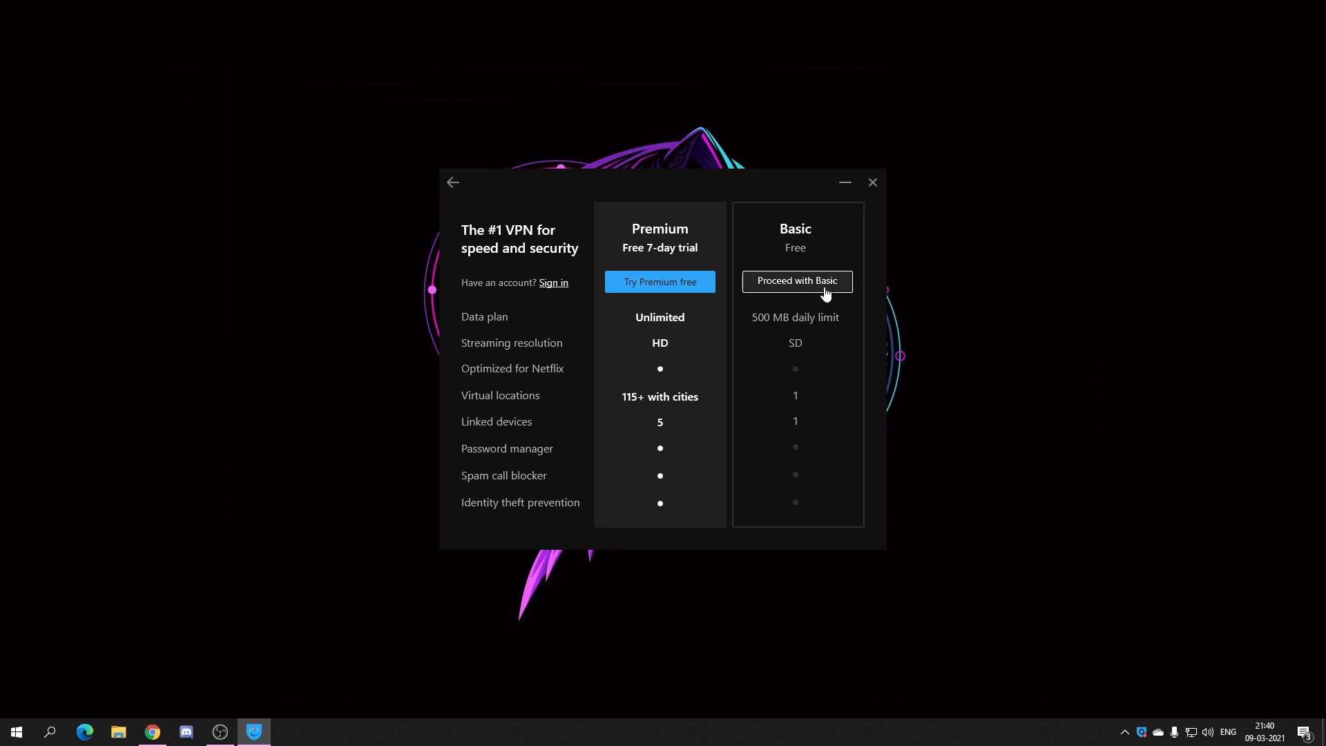
Proceed with the free Basic plan, dismissing the premium and antivirus offers
click(798, 281)
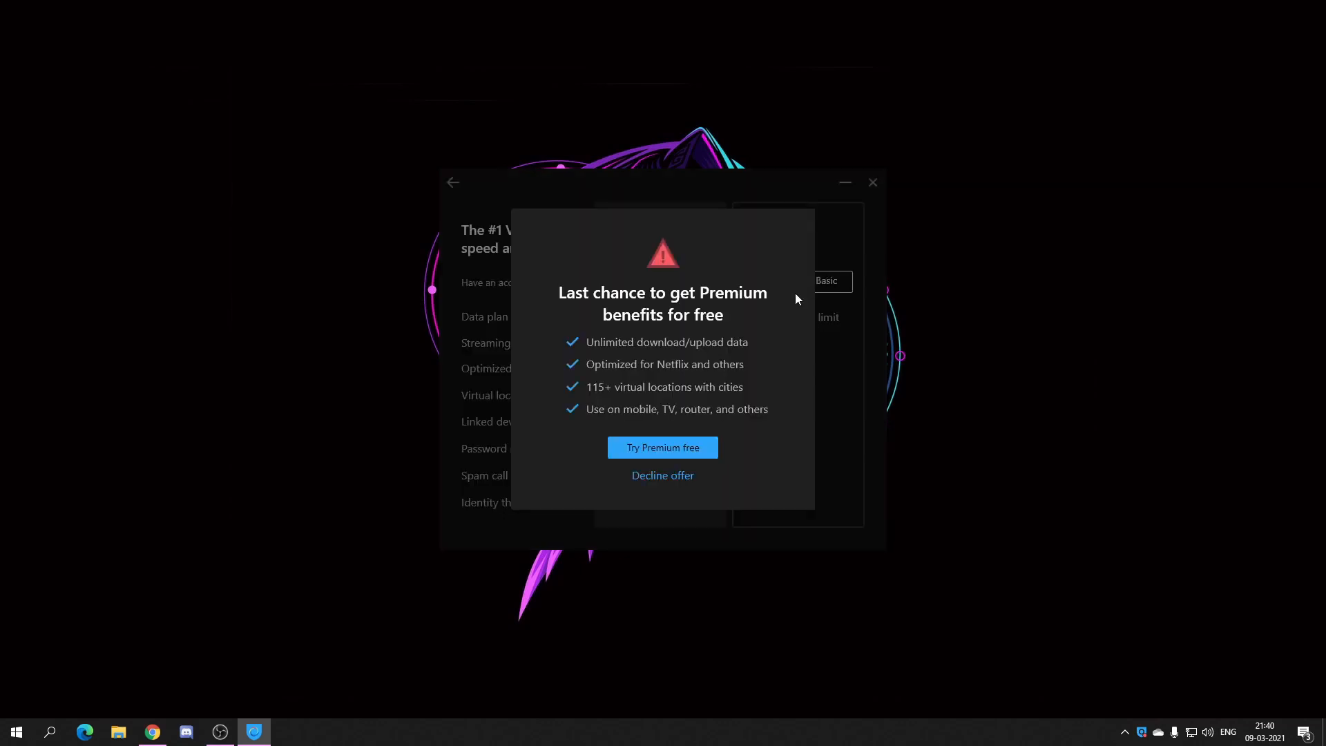
mouse_move(682, 462)
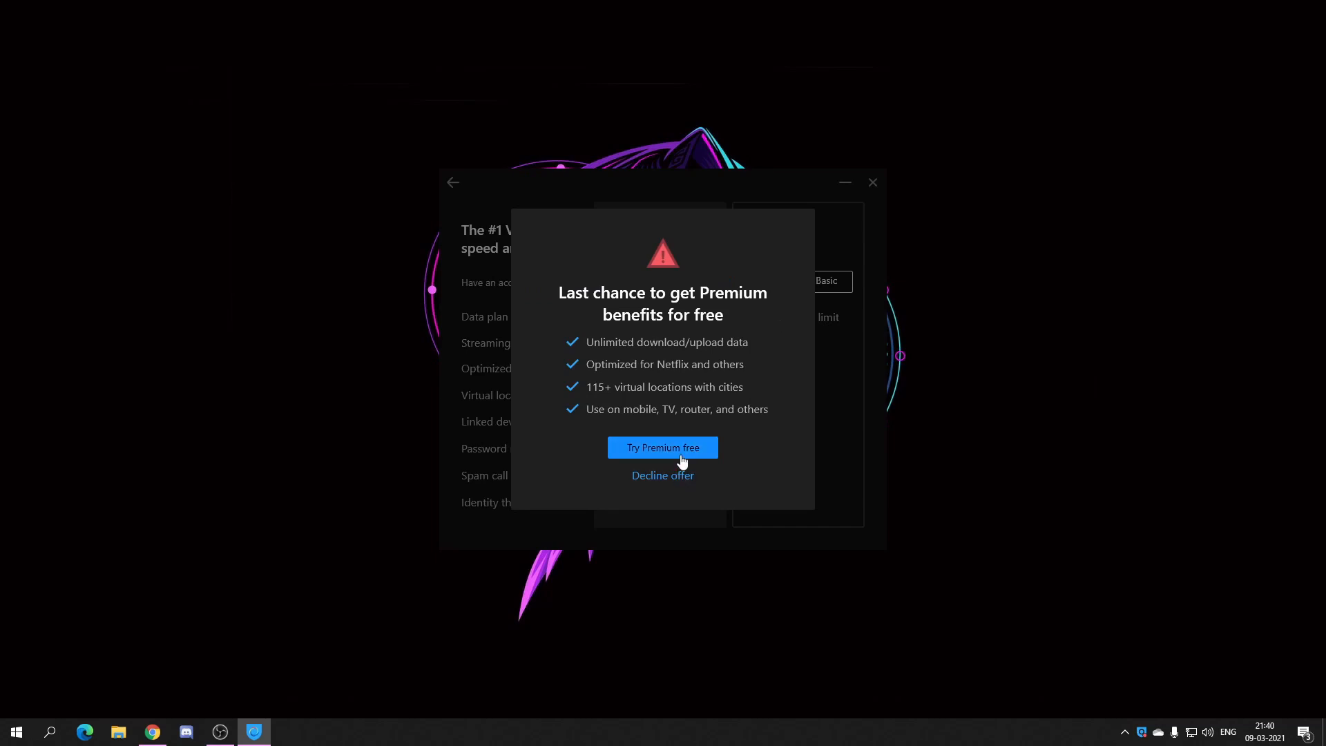
click(663, 475)
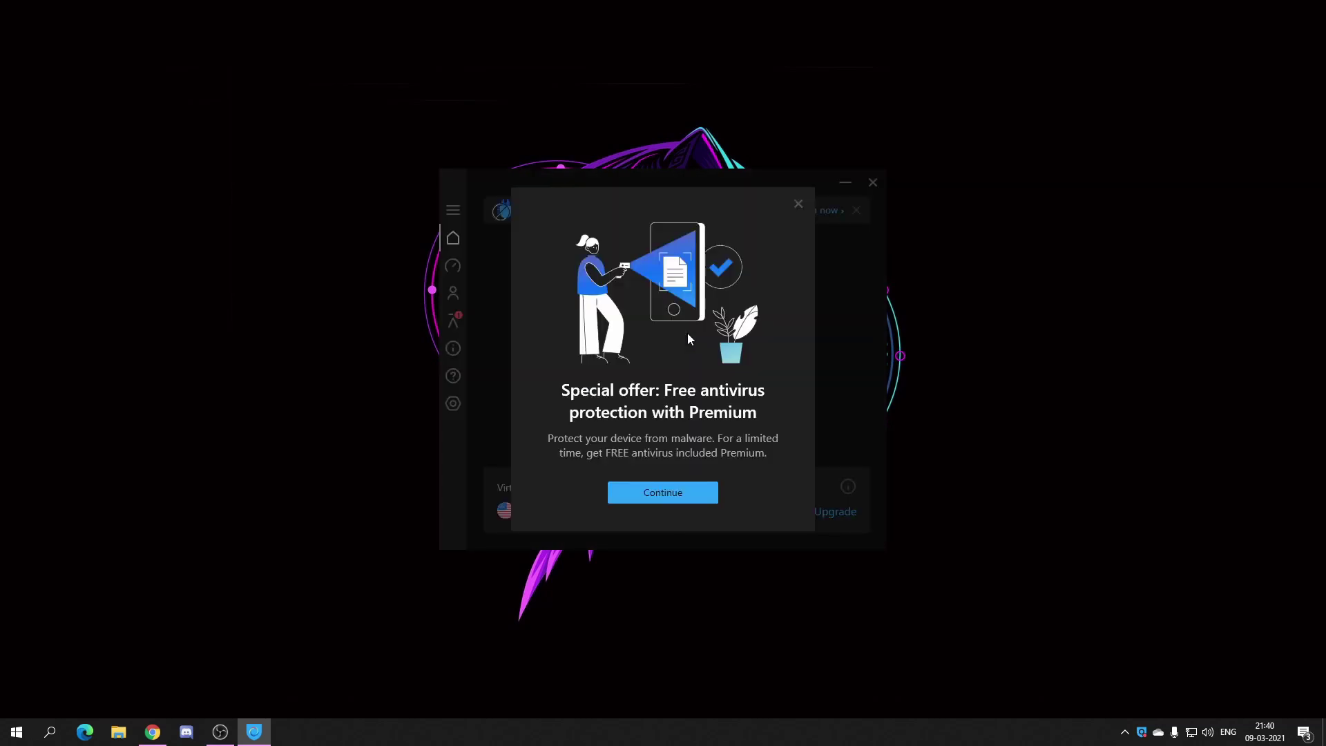
click(663, 492)
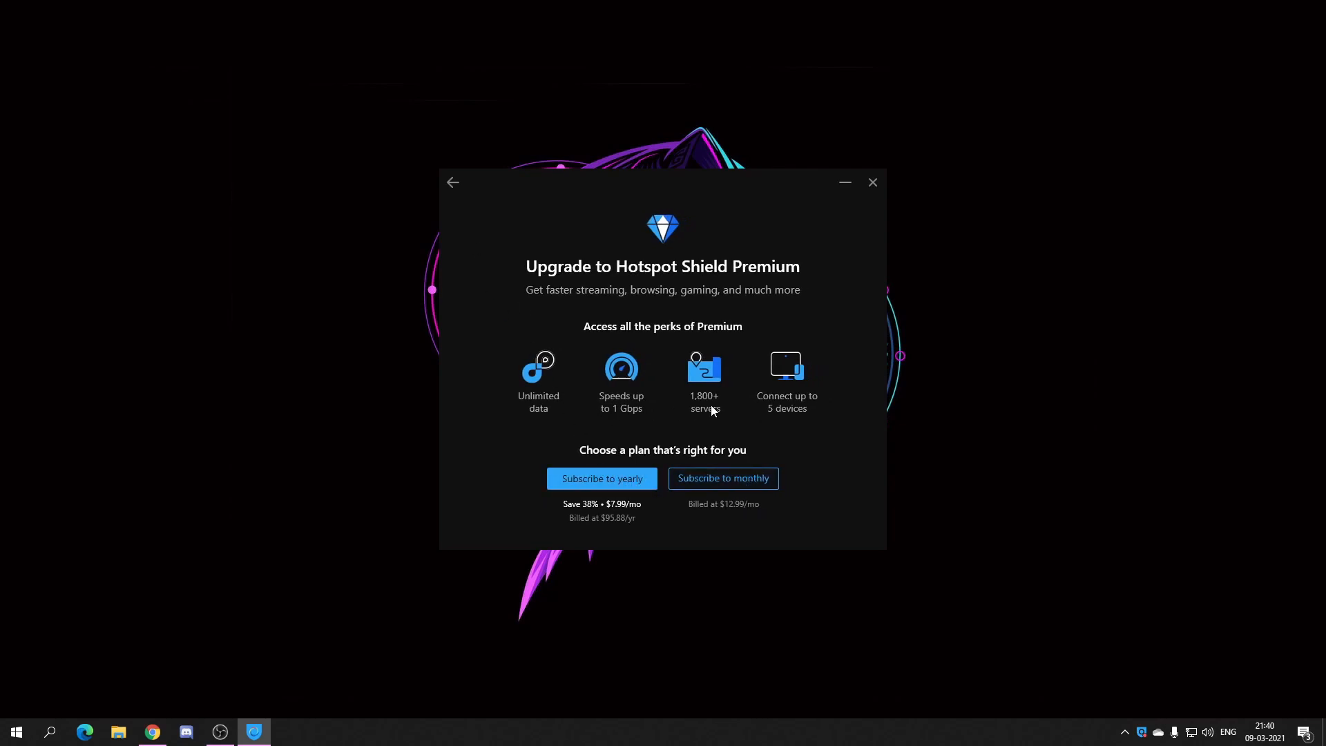
mouse_move(453, 182)
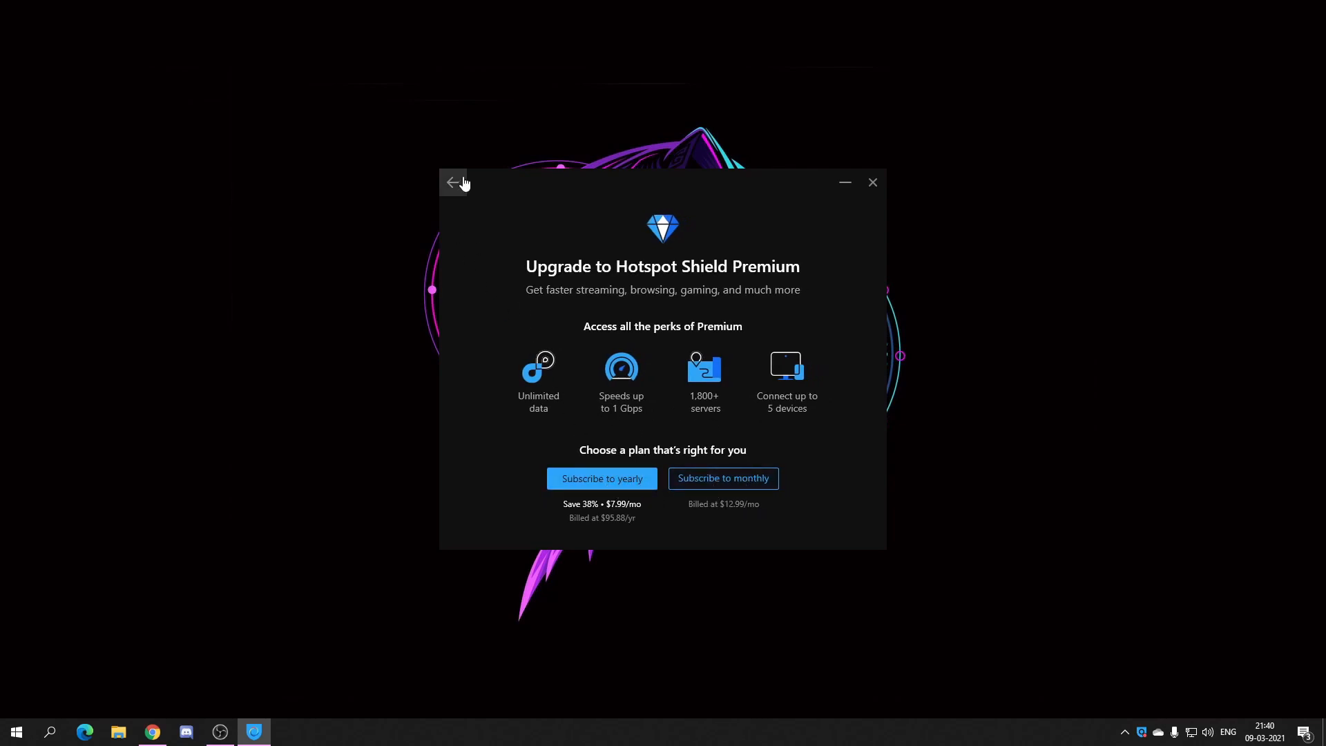
Connect the VPN from the main screen and minimize the Hotspot Shield window
click(453, 182)
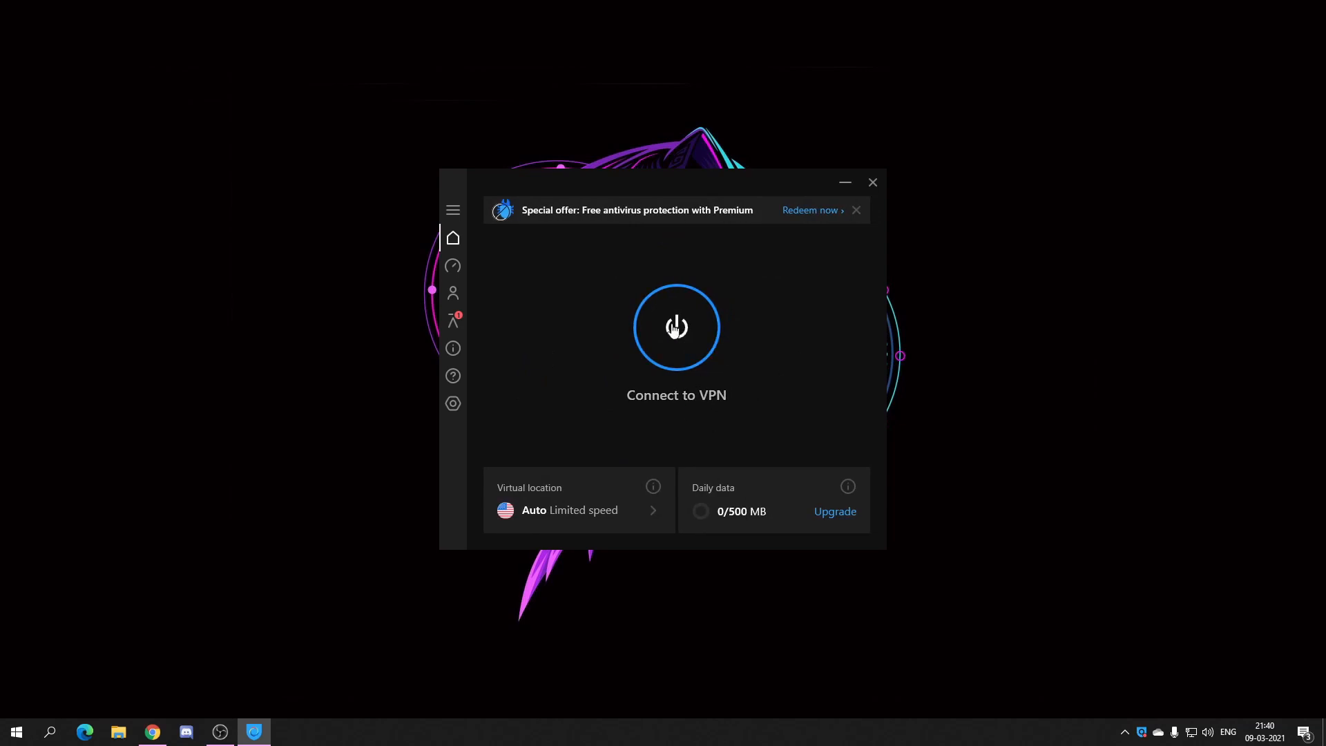
click(677, 327)
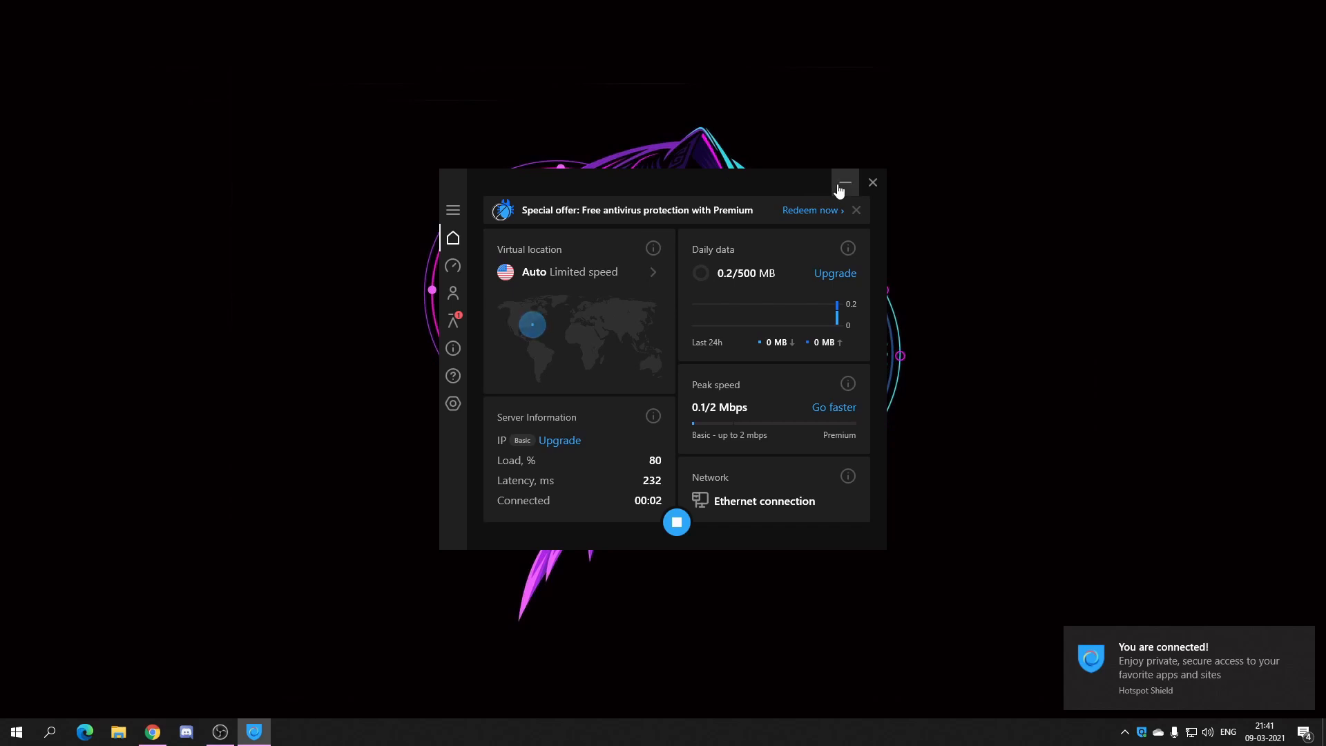
click(845, 183)
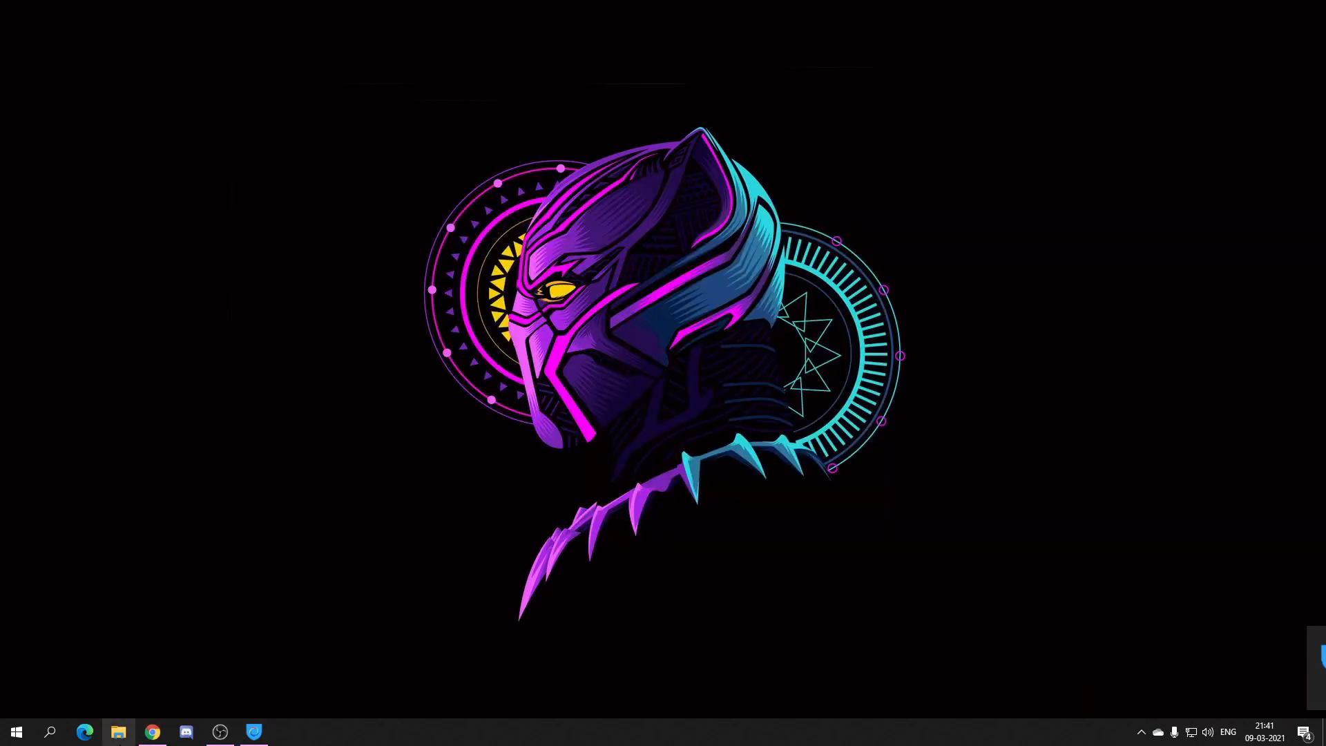
Run the Launcher application again from the GTAV Launcher folder with the VPN connected
click(118, 732)
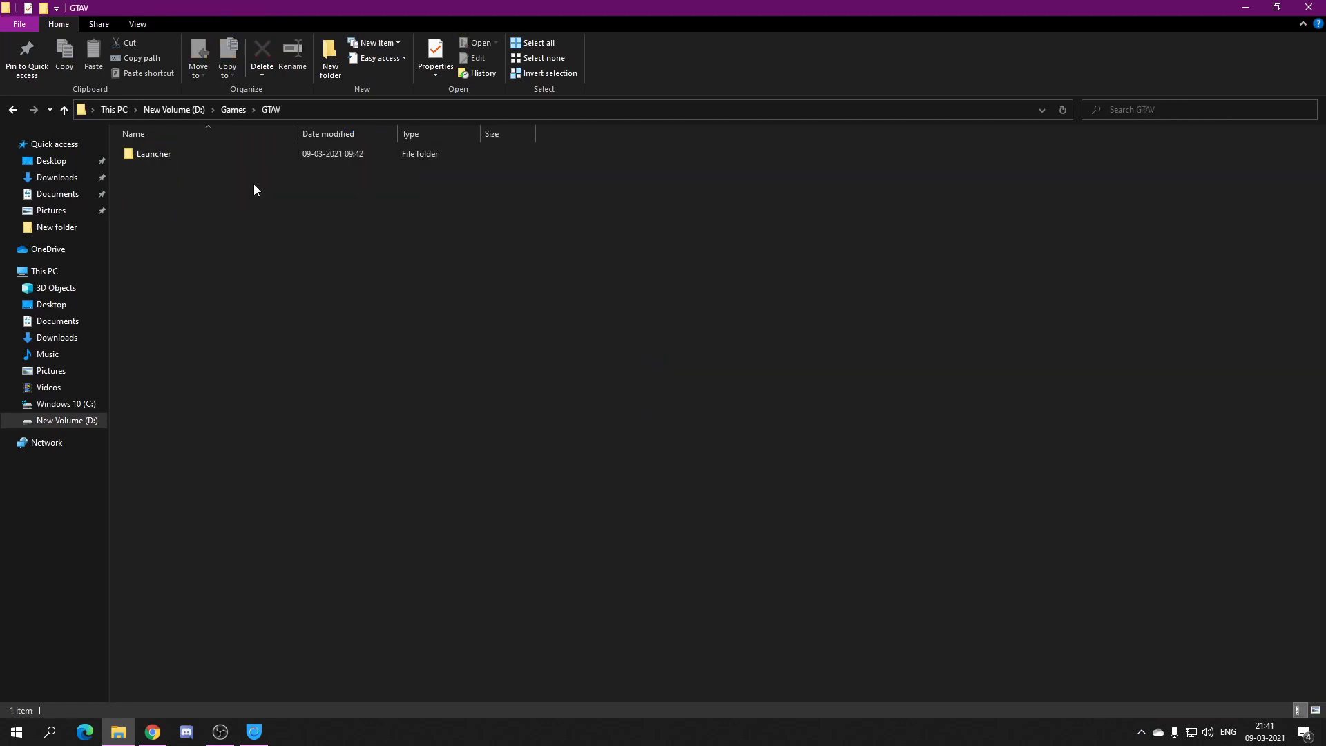
double_click(152, 153)
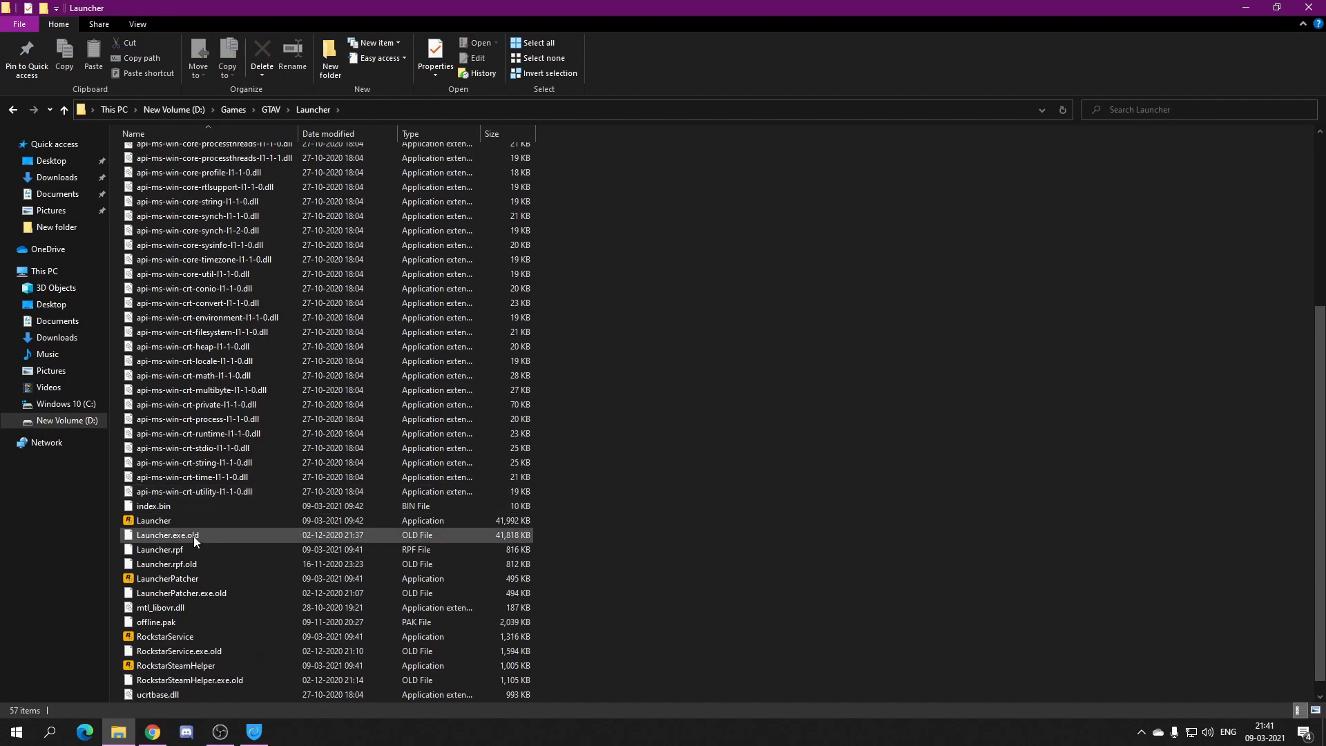
click(154, 520)
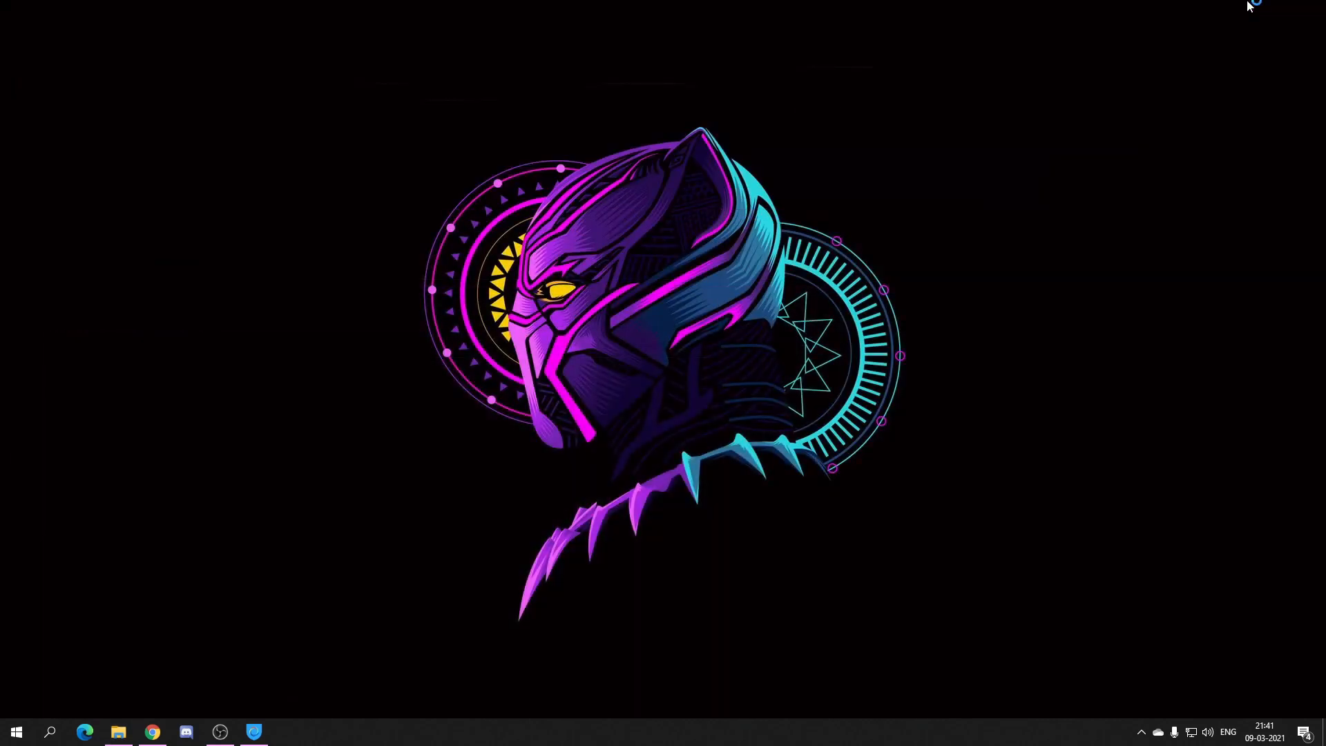
Let the launcher load its library with Grand Theft Auto V, then close it
click(287, 732)
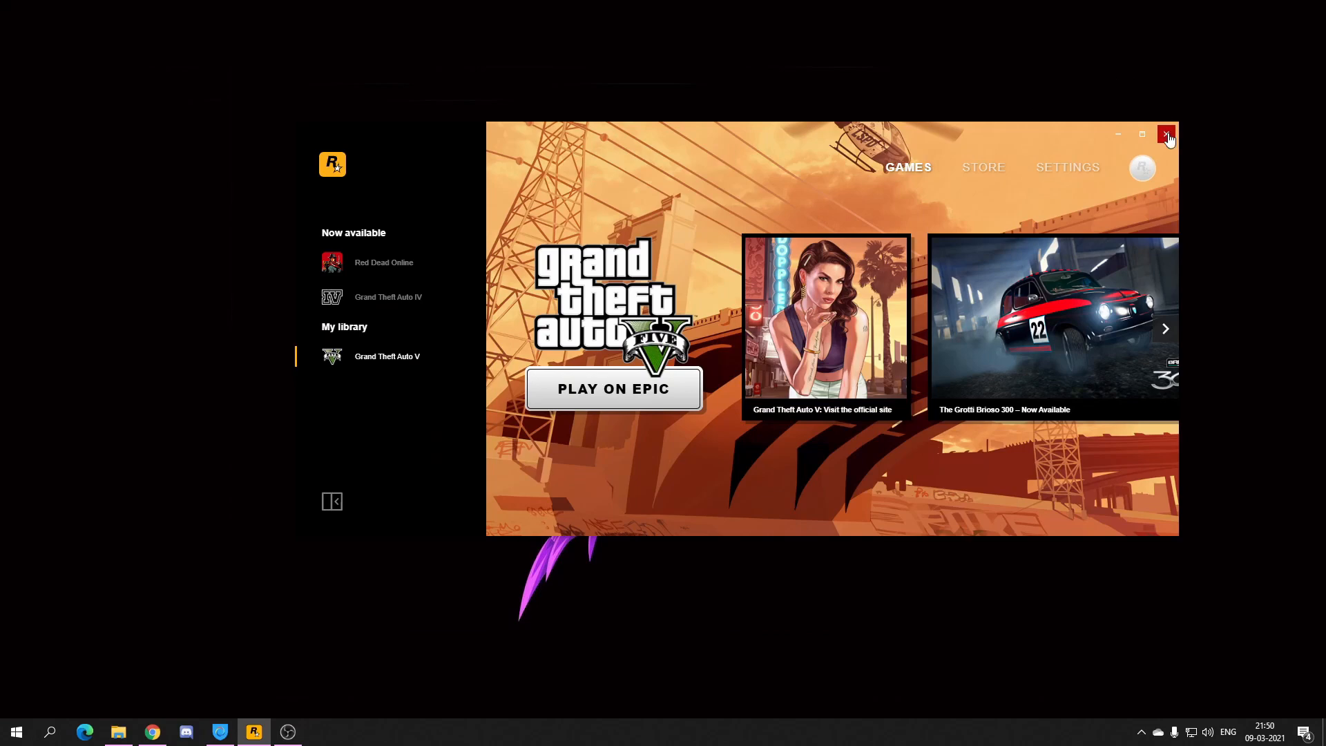
click(1166, 133)
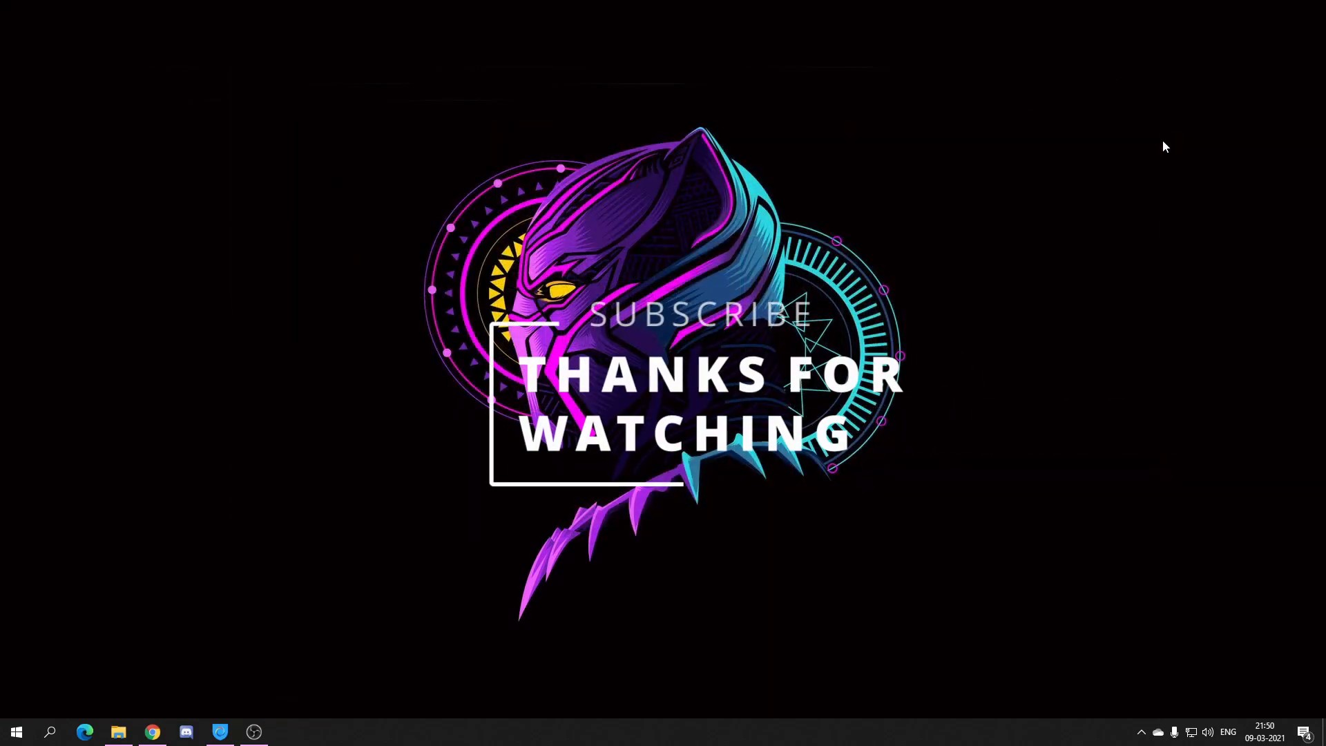